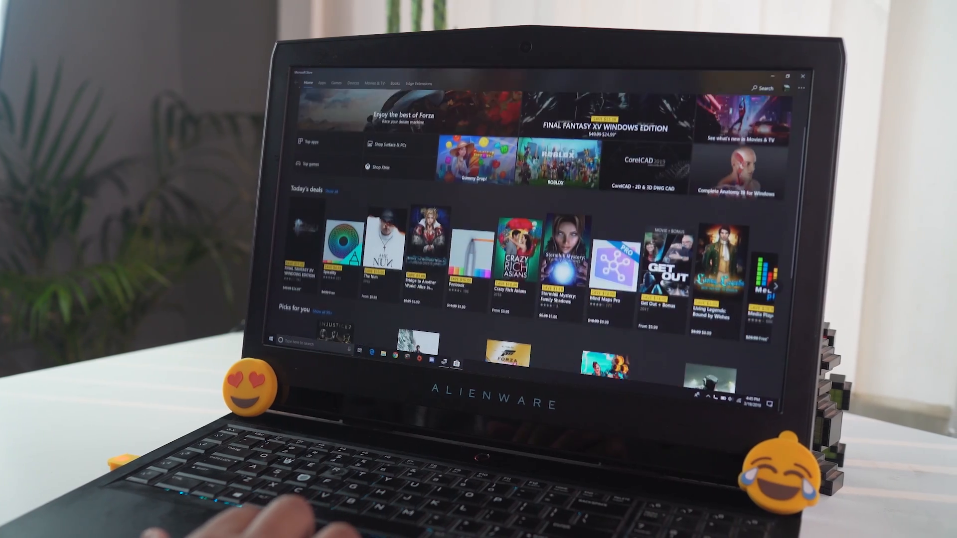
scroll(down, 3)
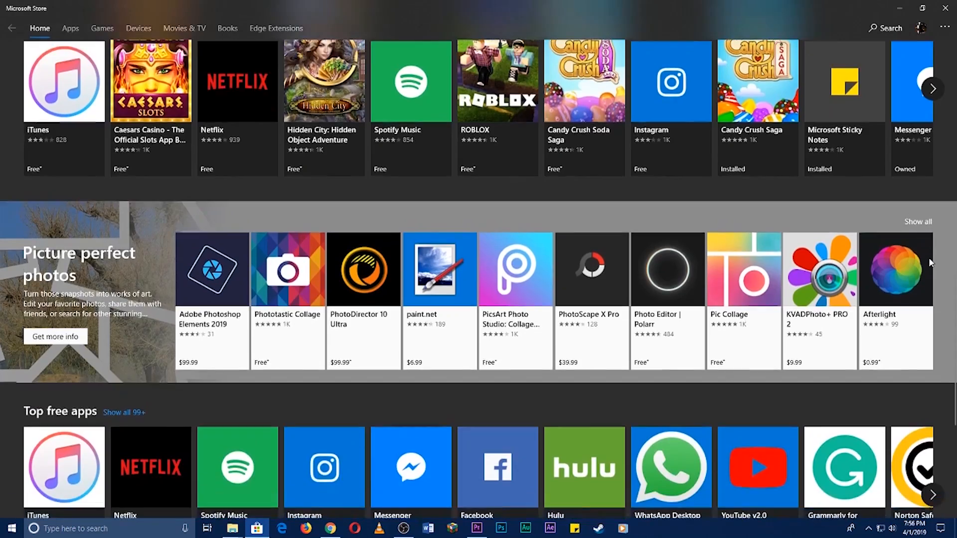
scroll(down, 3)
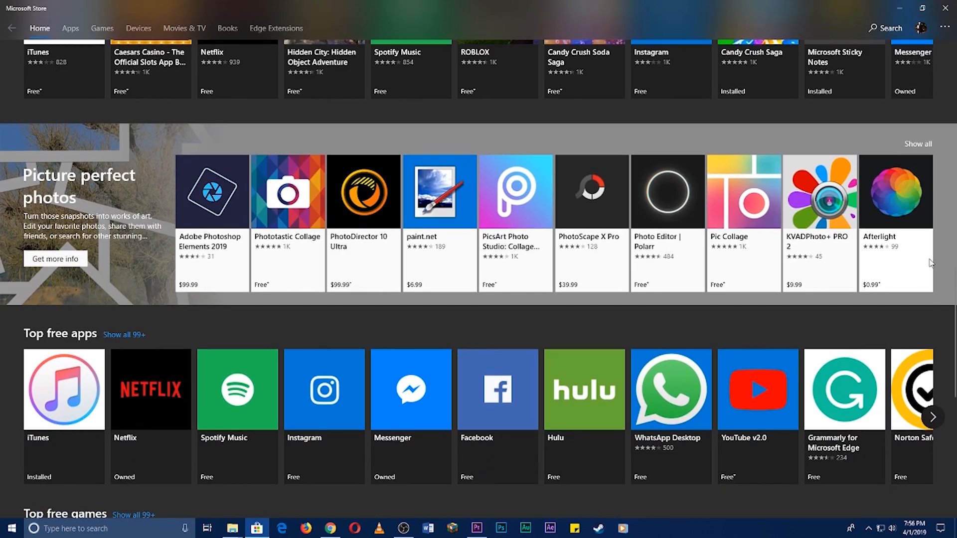
scroll(down, 3)
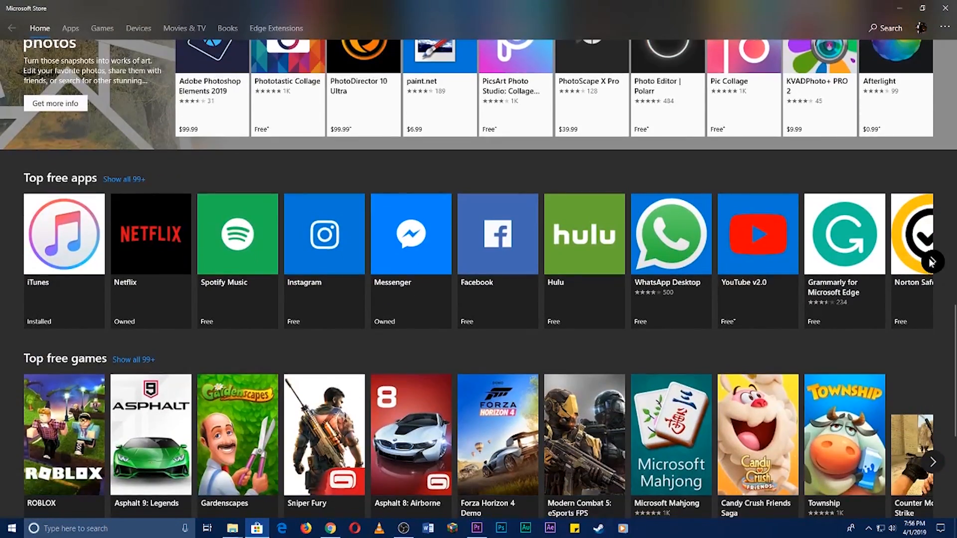